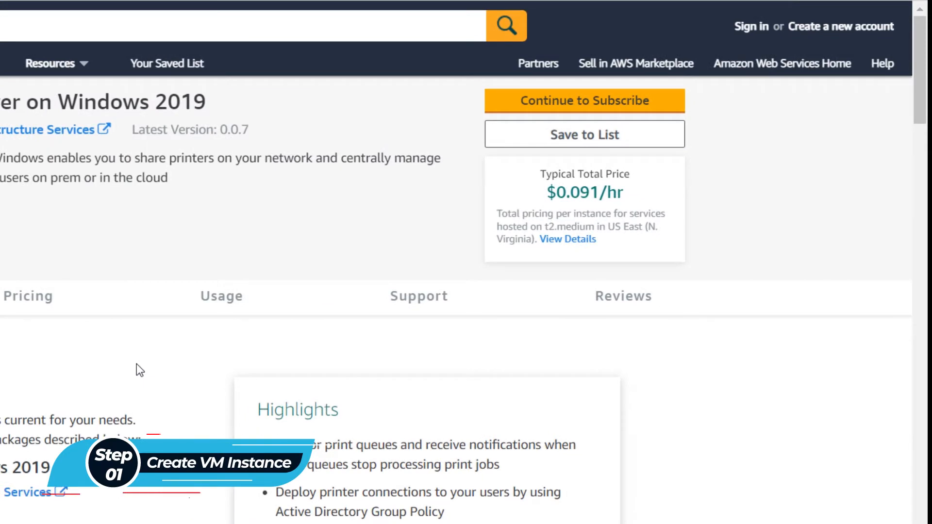
mouse_move(322, 224)
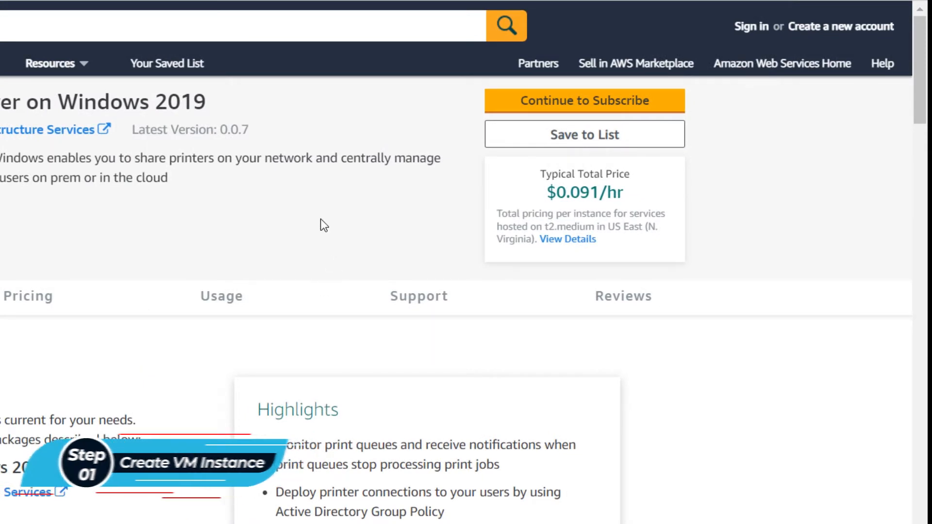
Subscribe to Print Server on Windows 2019 in AWS Marketplace and accept its terms
click(583, 100)
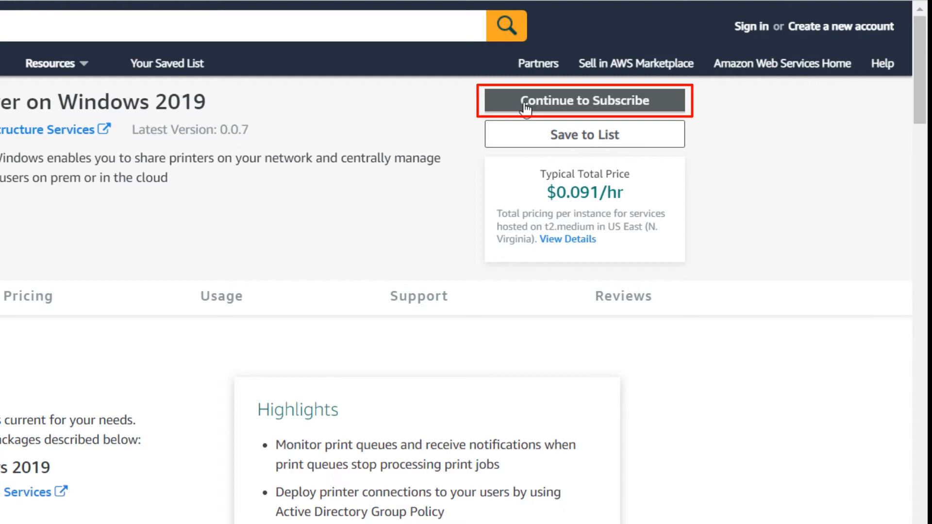
click(583, 100)
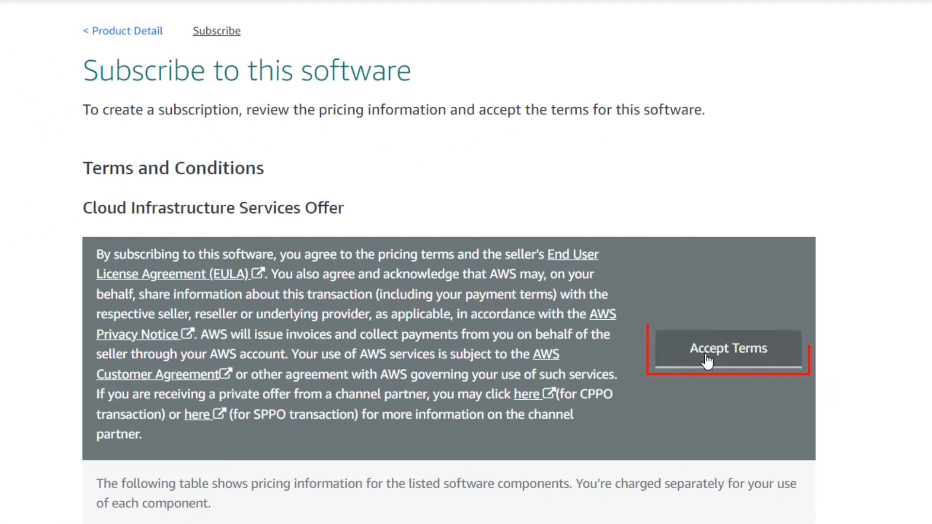
click(727, 348)
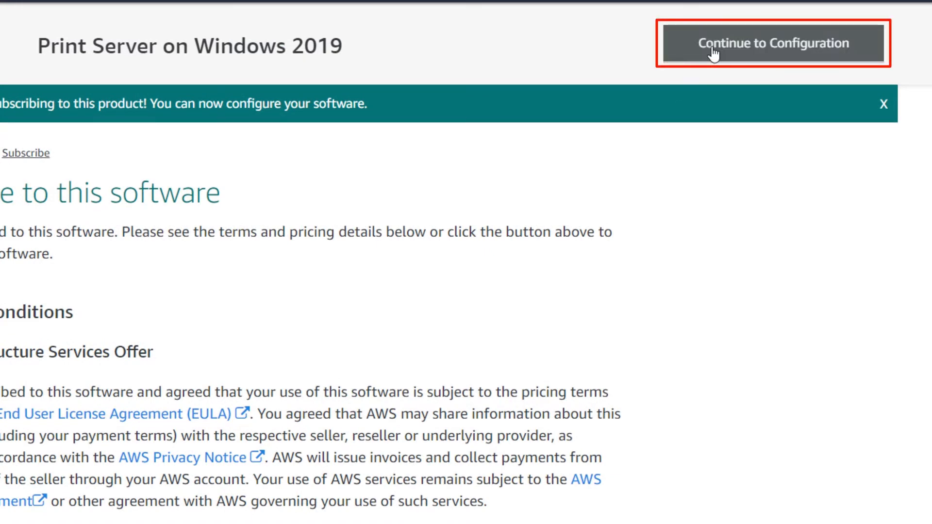
Configure the software for Asia Pacific (Singapore) and launch it through EC2
click(771, 42)
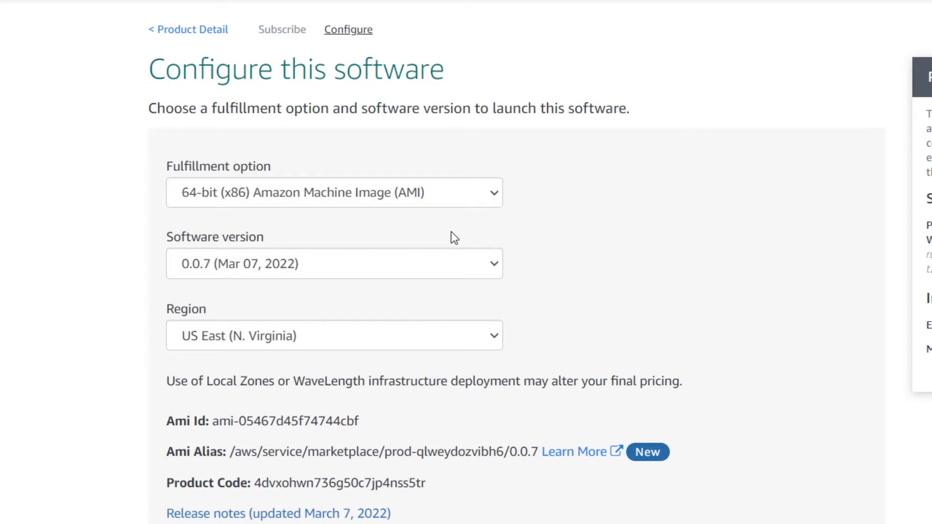
click(334, 335)
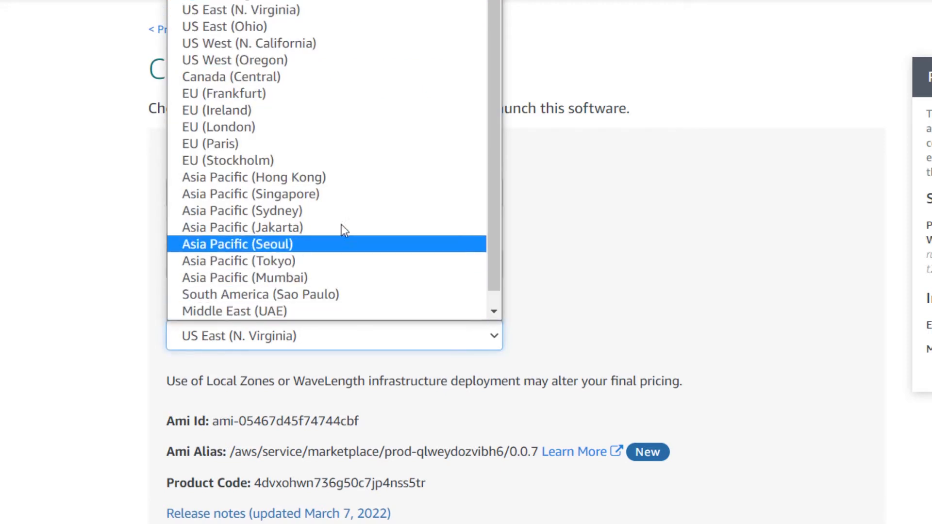
click(250, 194)
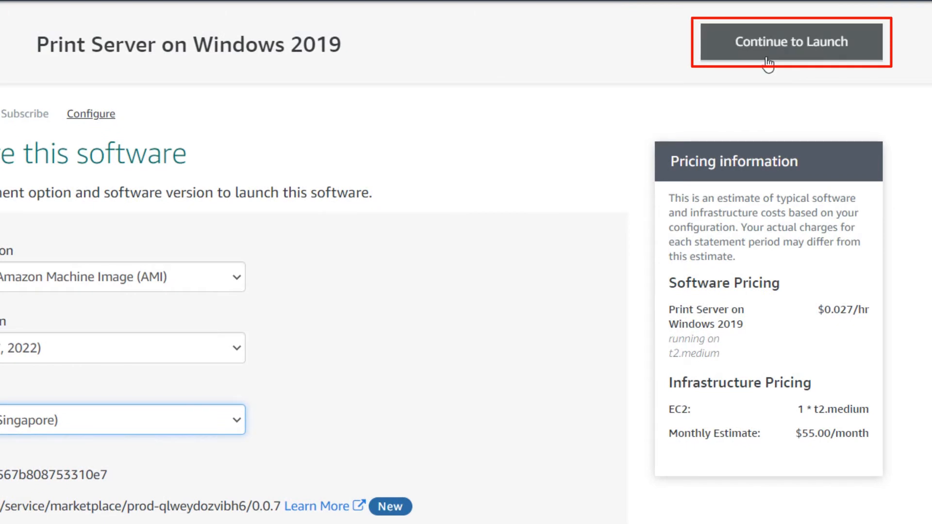
click(790, 42)
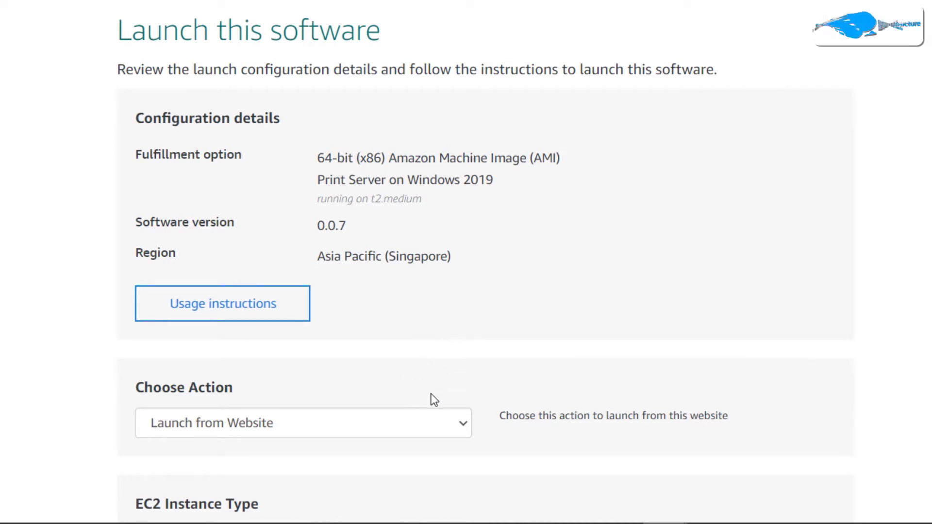
click(303, 423)
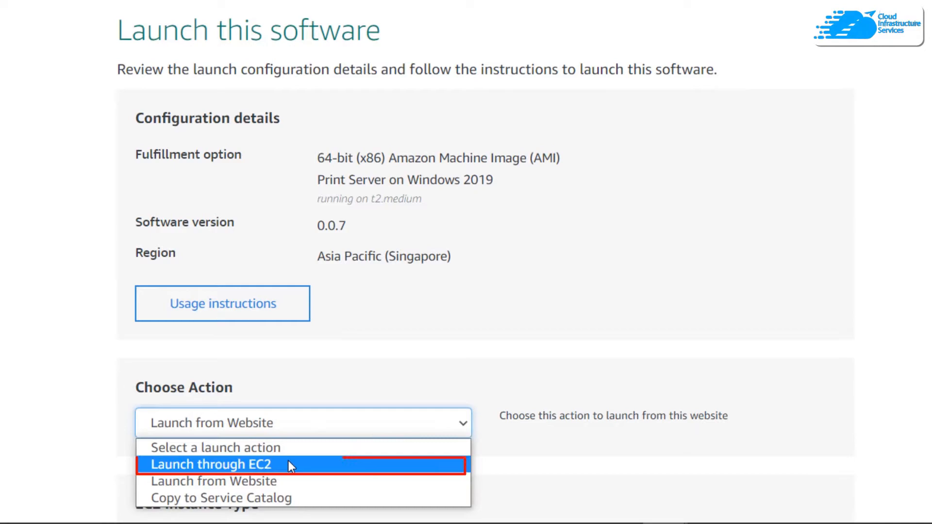
click(209, 464)
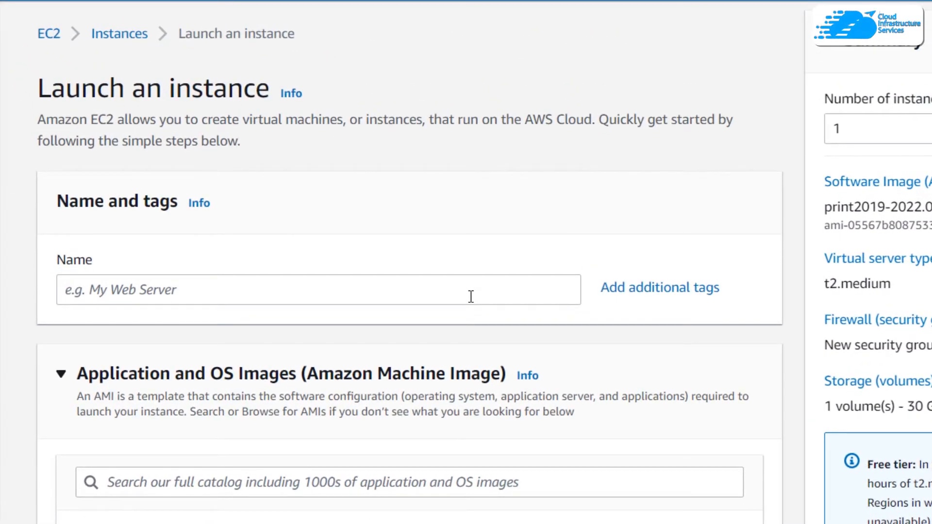
Name the instance PrintServ and choose the CIS key pair on the launch form
click(318, 289)
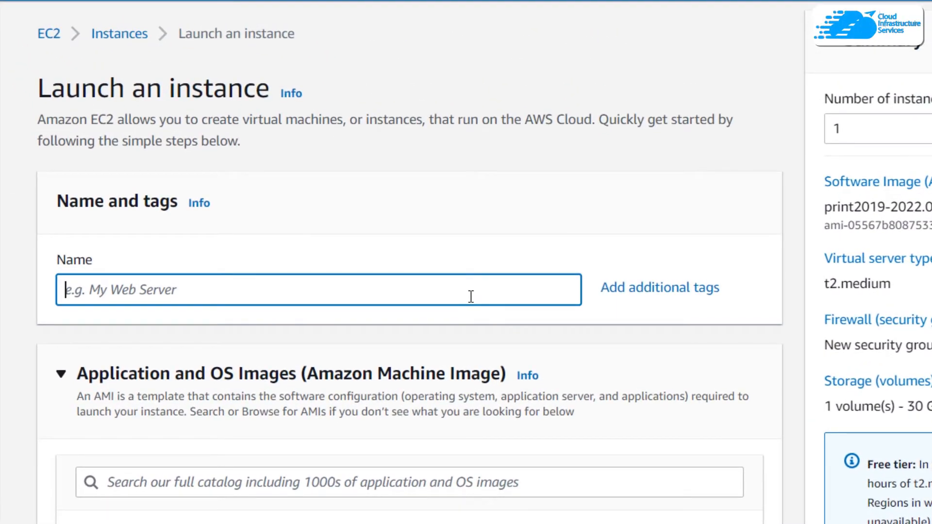
text(PrintServ)
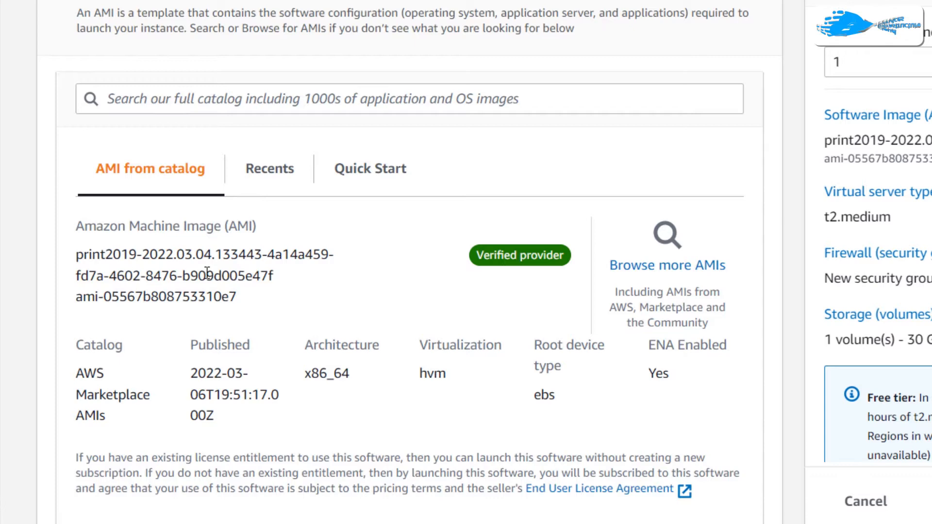
scroll(down, 3)
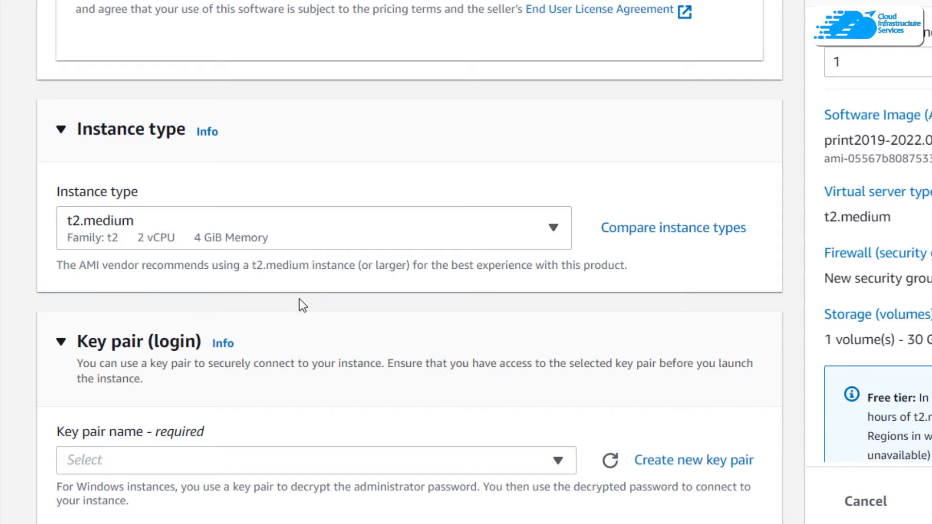
scroll(down, 3)
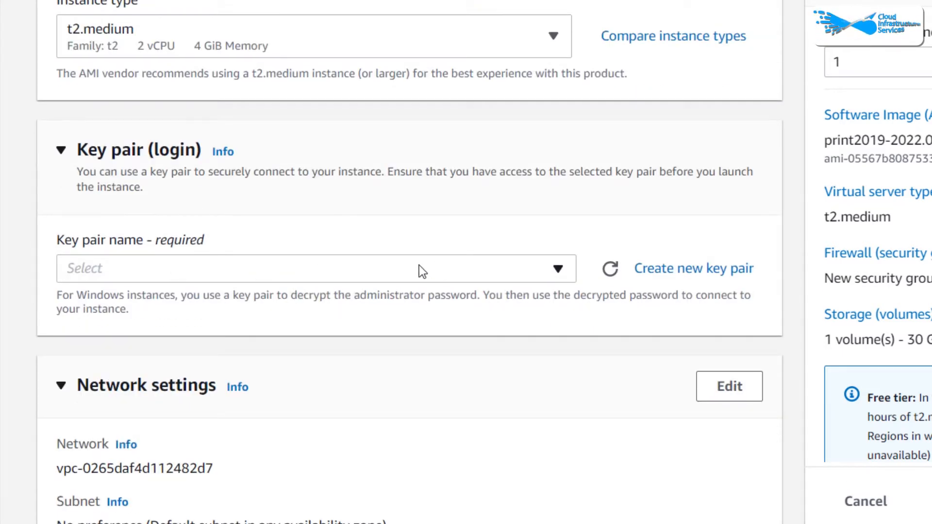
click(315, 268)
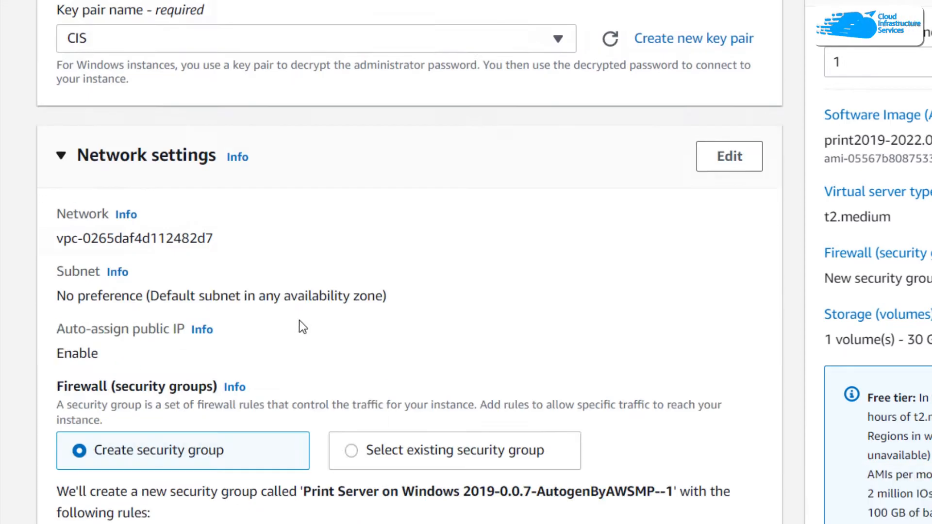
scroll(down, 3)
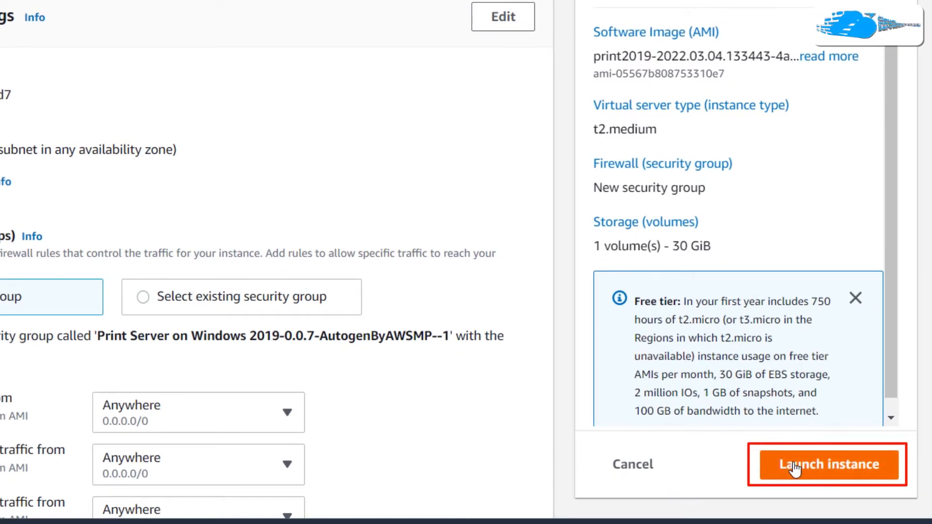
Launch the PrintServer instance and view it in the instances list
click(826, 464)
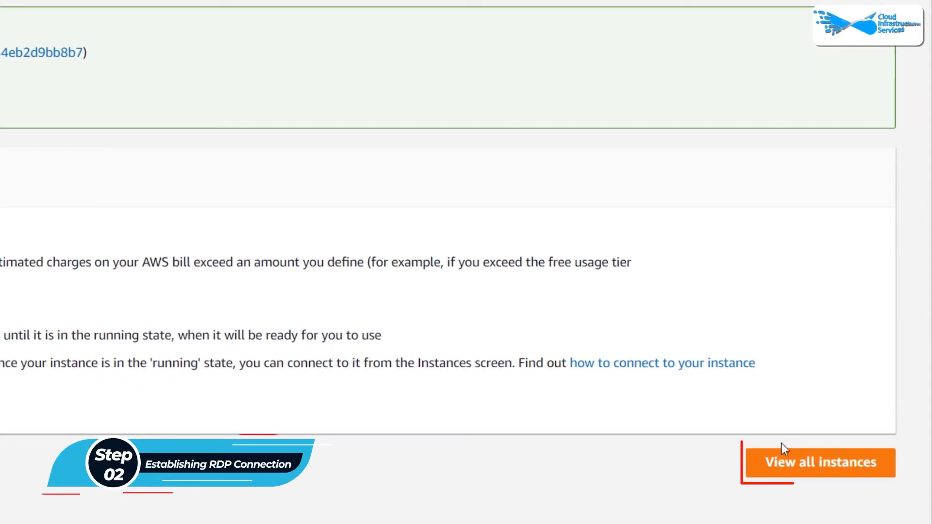
click(819, 462)
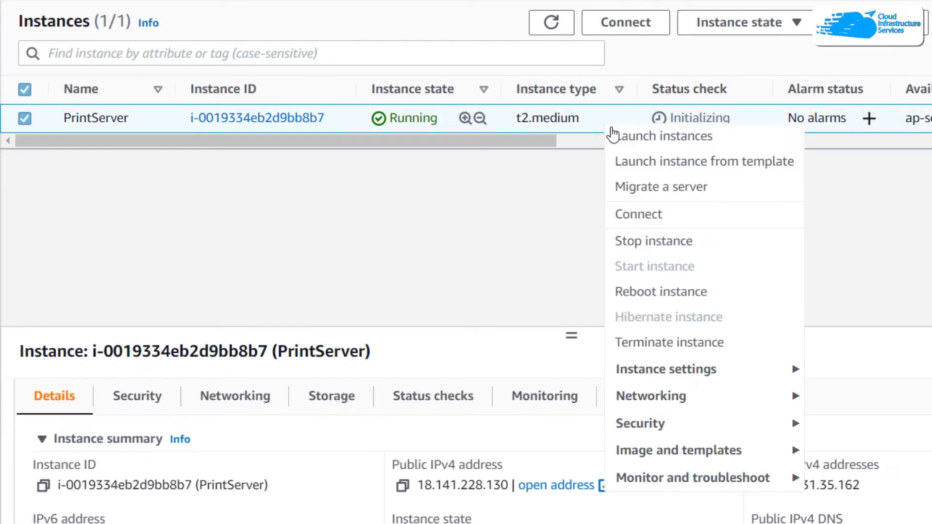
mouse_move(661, 136)
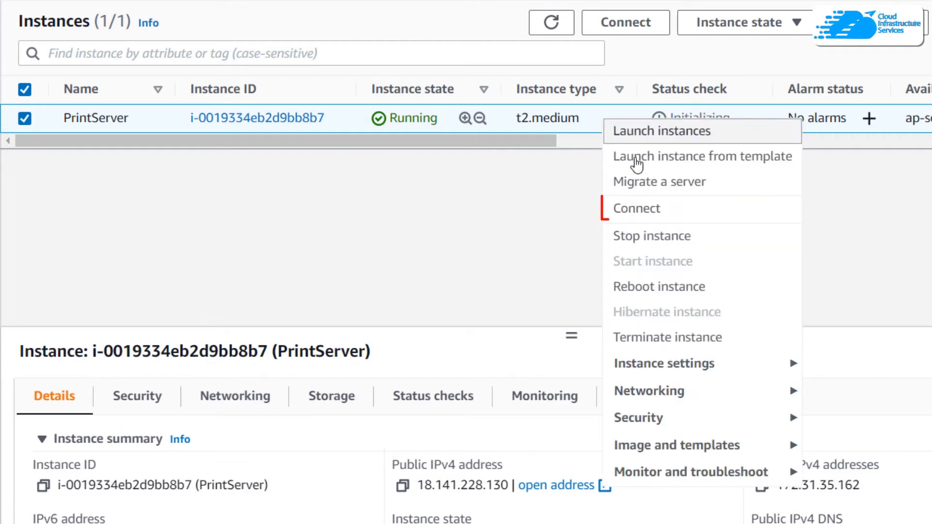
Decrypt the PrintServer administrator password with the CIS key pair on the RDP client connect page
click(636, 208)
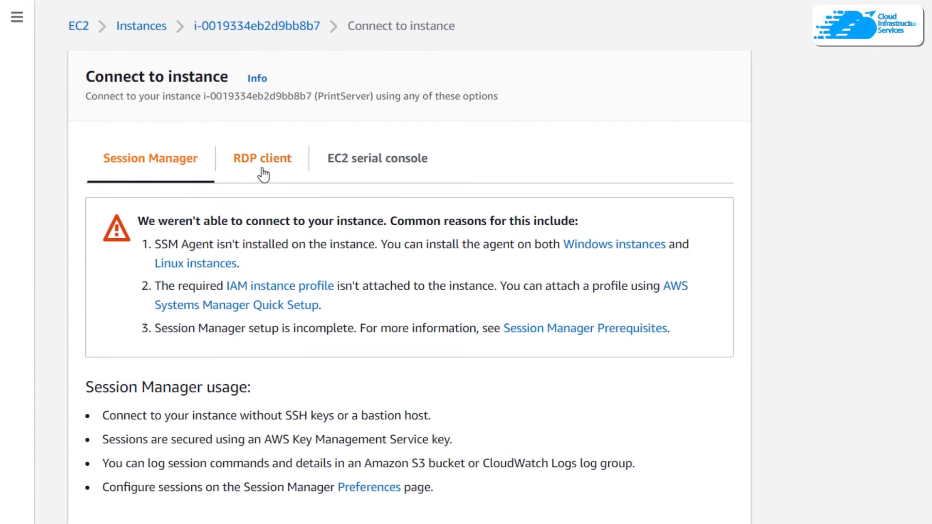
click(261, 158)
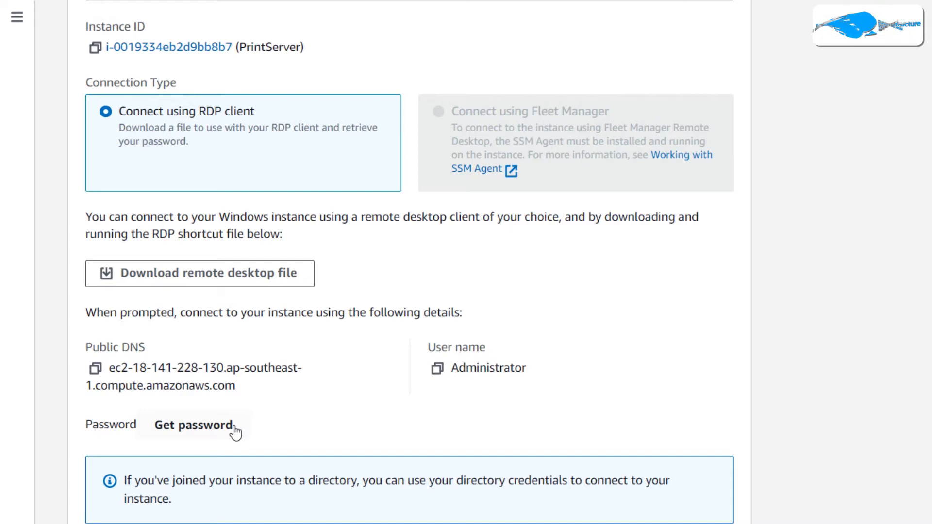
click(192, 425)
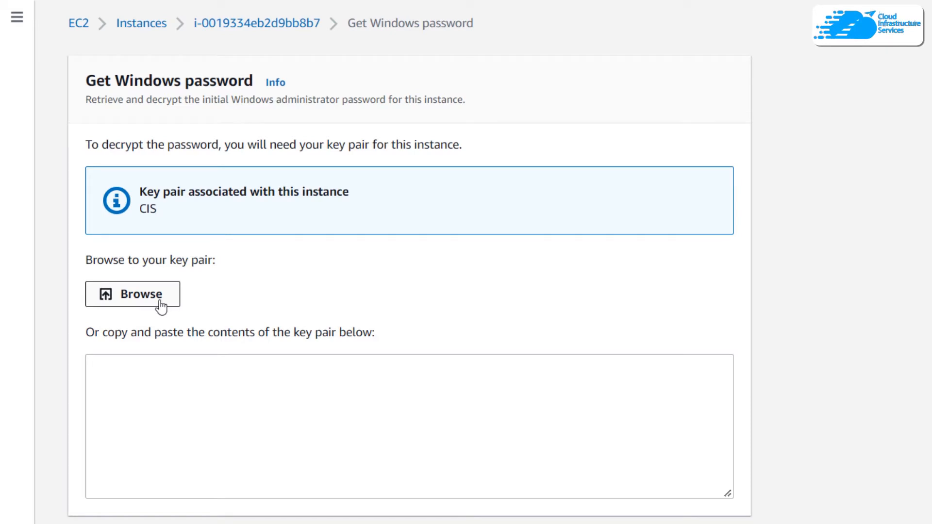
click(133, 293)
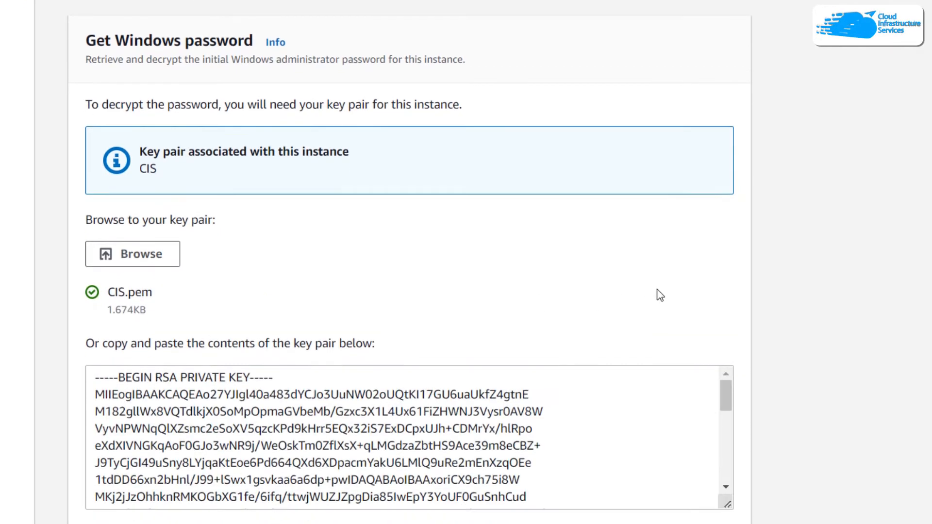
scroll(down, 3)
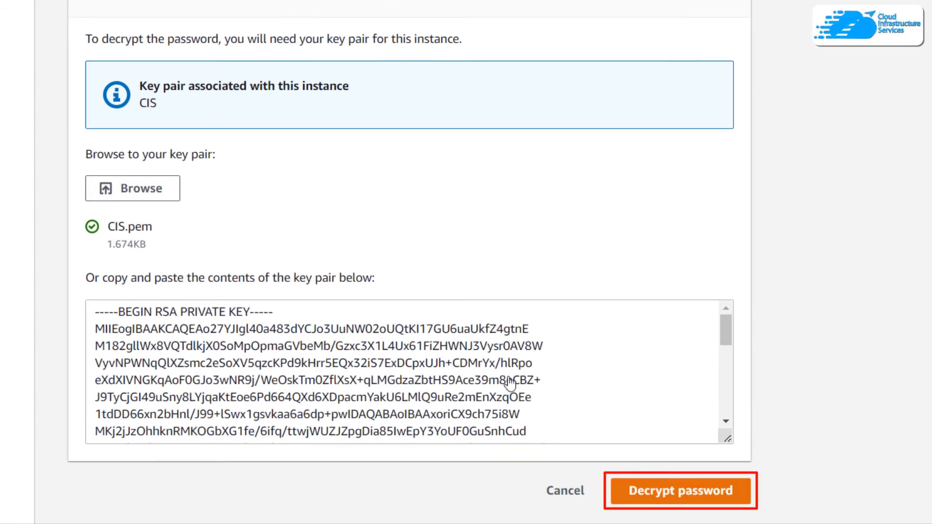
click(679, 491)
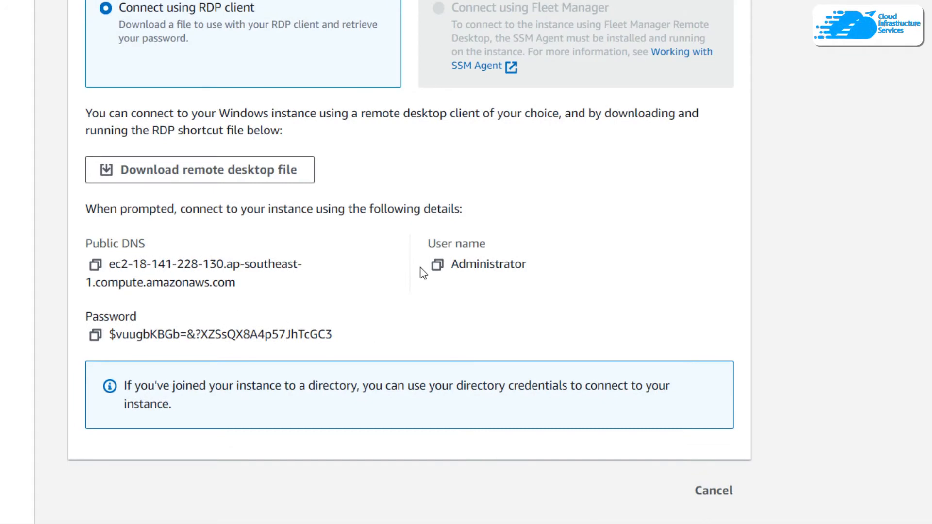
mouse_move(505, 266)
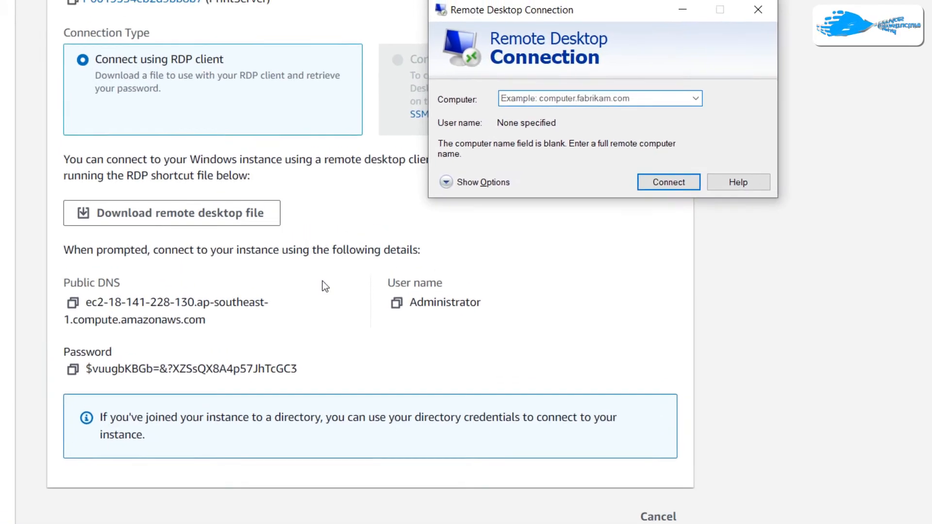
Connect Remote Desktop to the instance's public DNS as Administrator
click(73, 302)
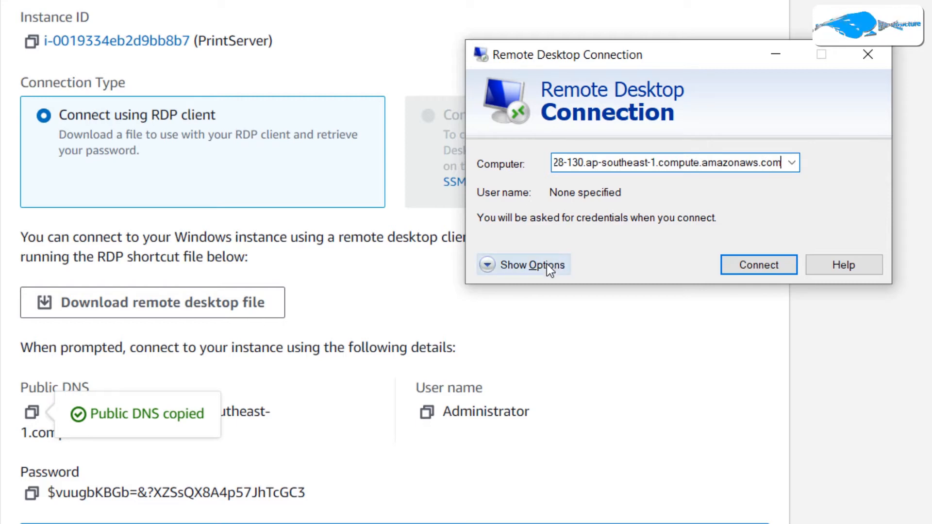
click(522, 264)
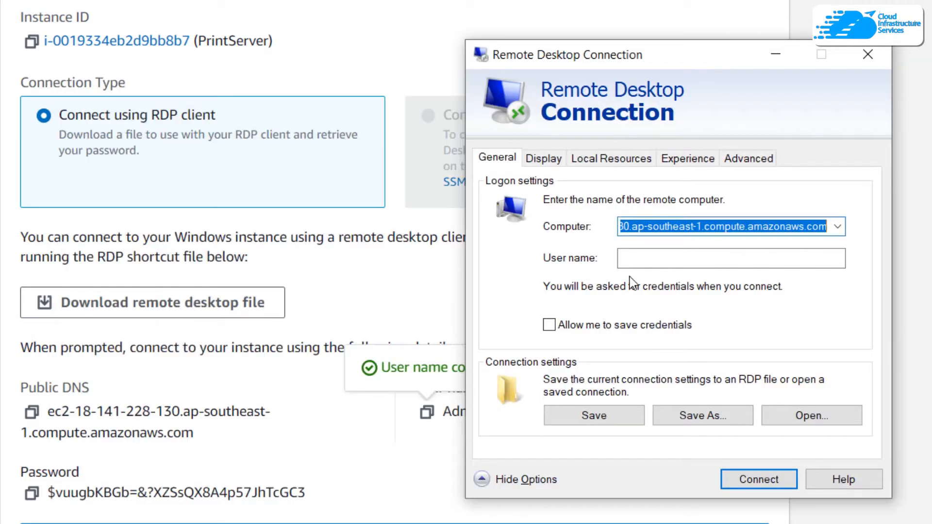
text(Administrator)
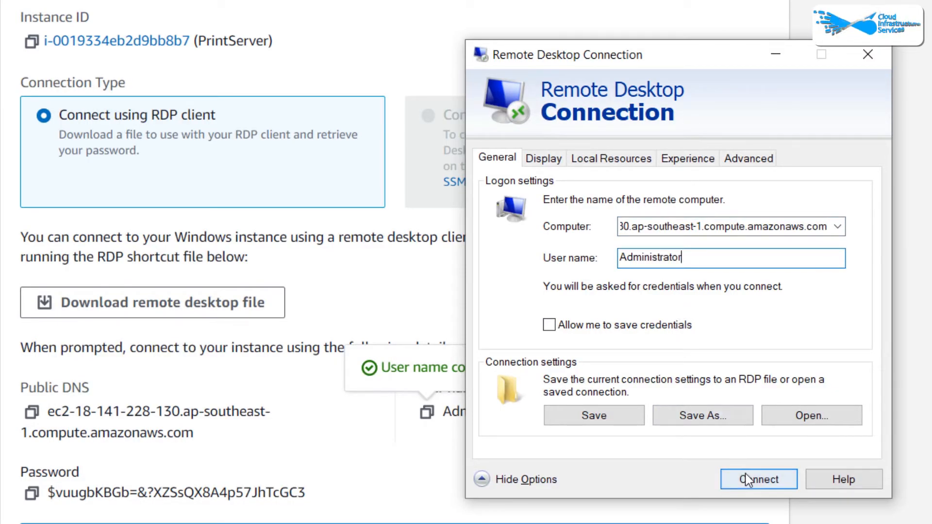
click(758, 478)
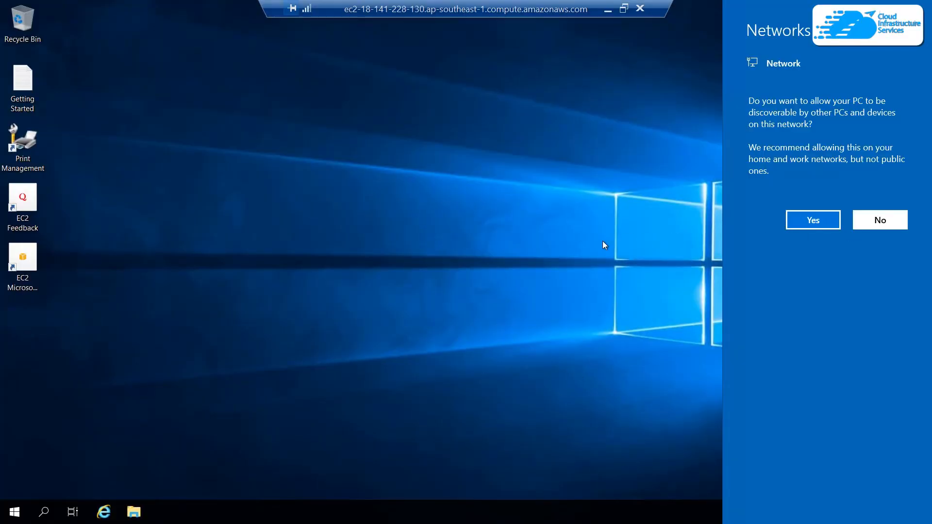
Dismiss the network discovery prompt and launch Print Management on the remote server
click(813, 220)
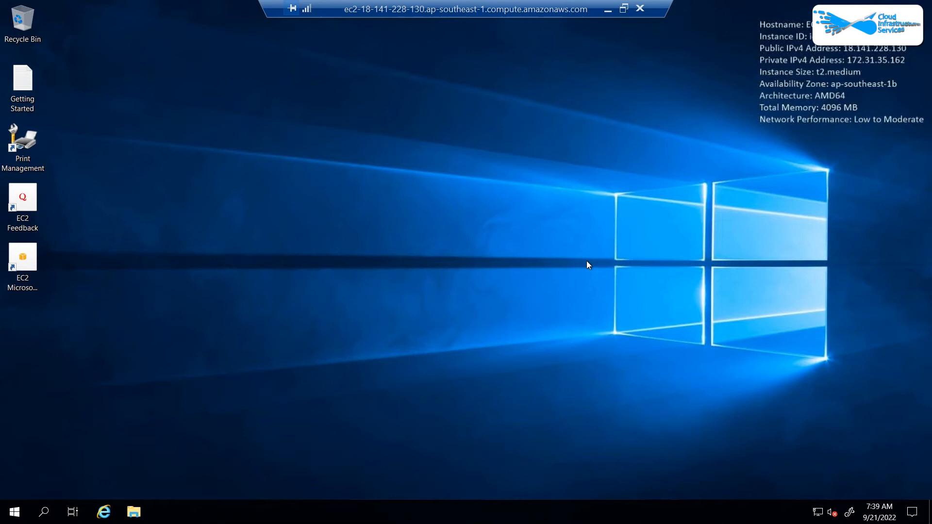
mouse_move(567, 271)
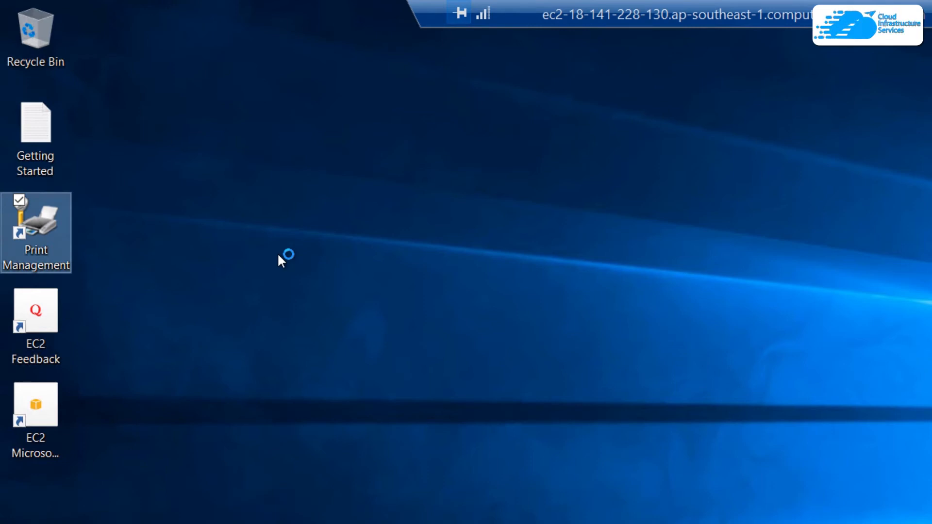
double_click(36, 232)
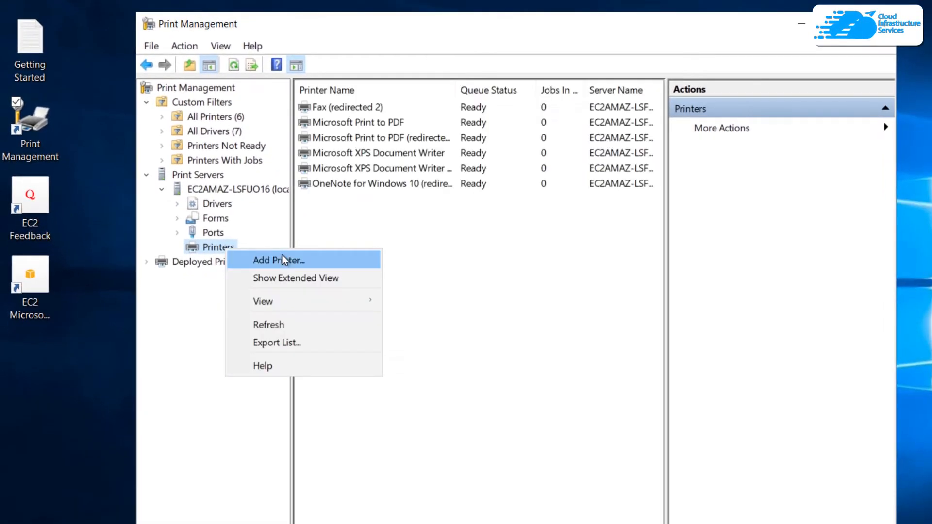
Start the Add Printer wizard with the TCP/IP or Web Services Printer method
click(278, 260)
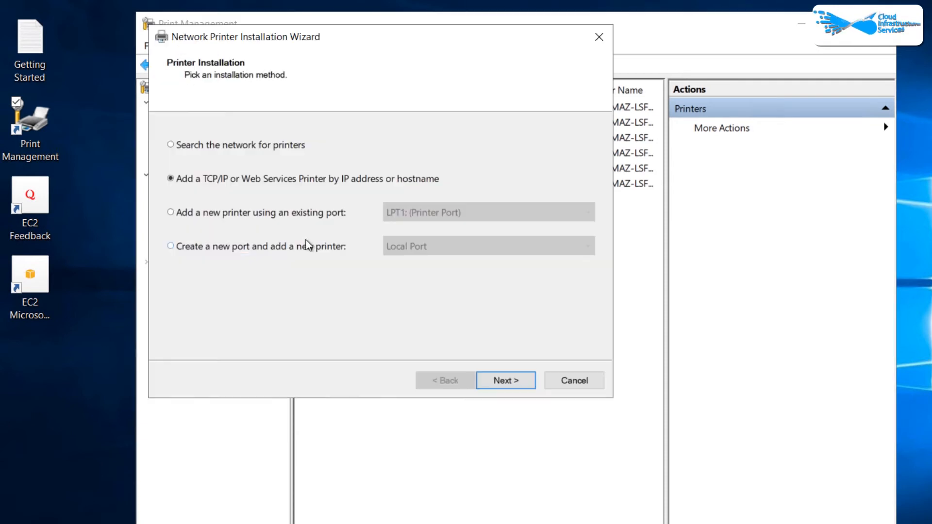
mouse_move(319, 208)
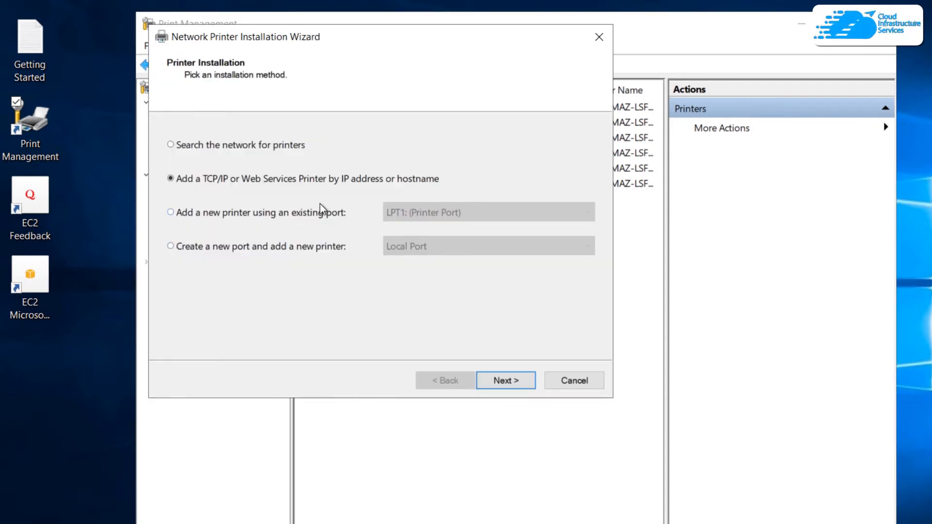
mouse_move(335, 200)
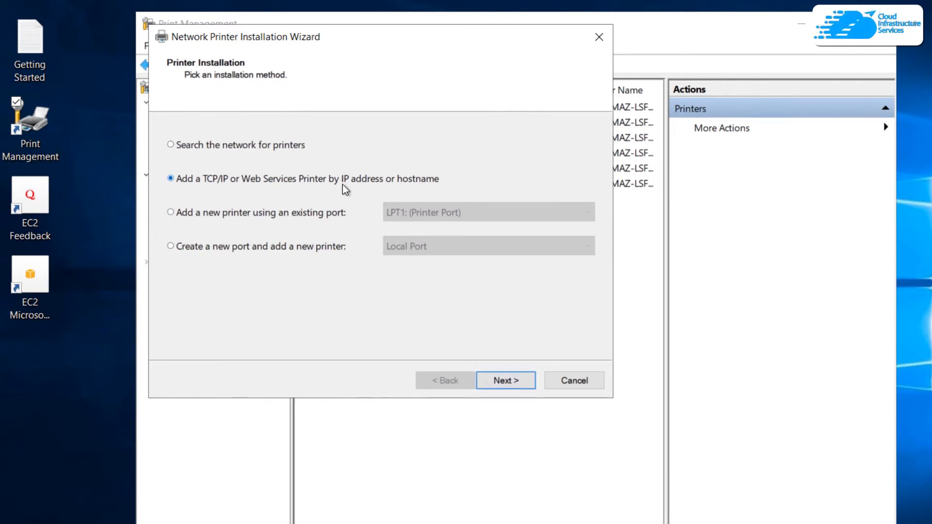
click(504, 381)
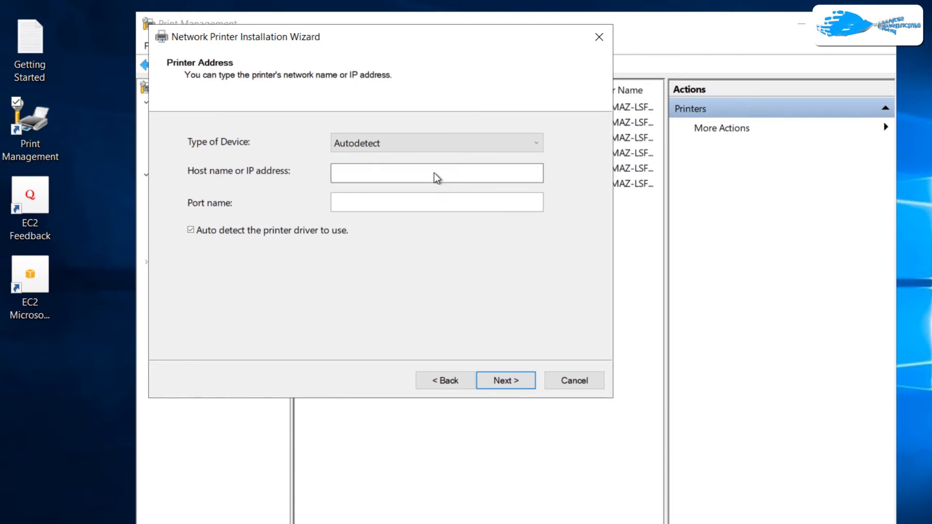
Install the printer at 192.168.18.30 with port name 3911
click(435, 172)
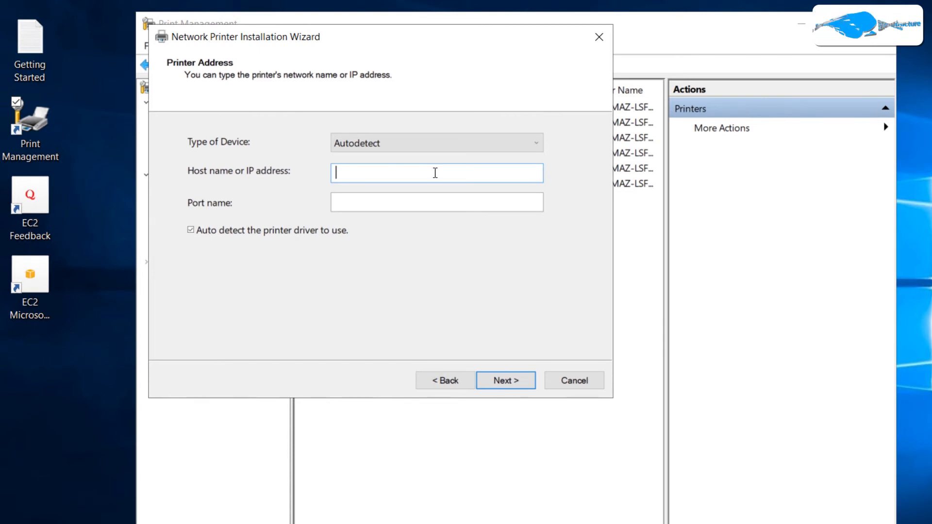
text(192.168)
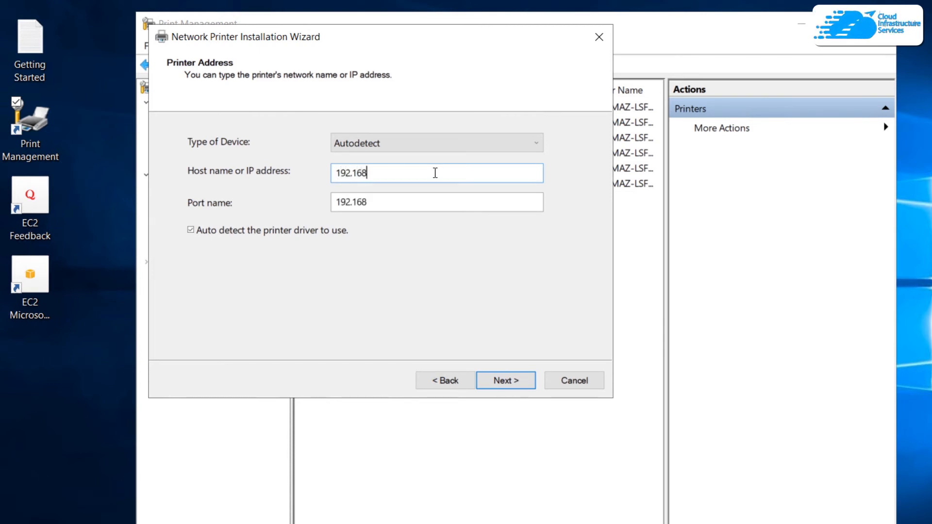
text(.18.30)
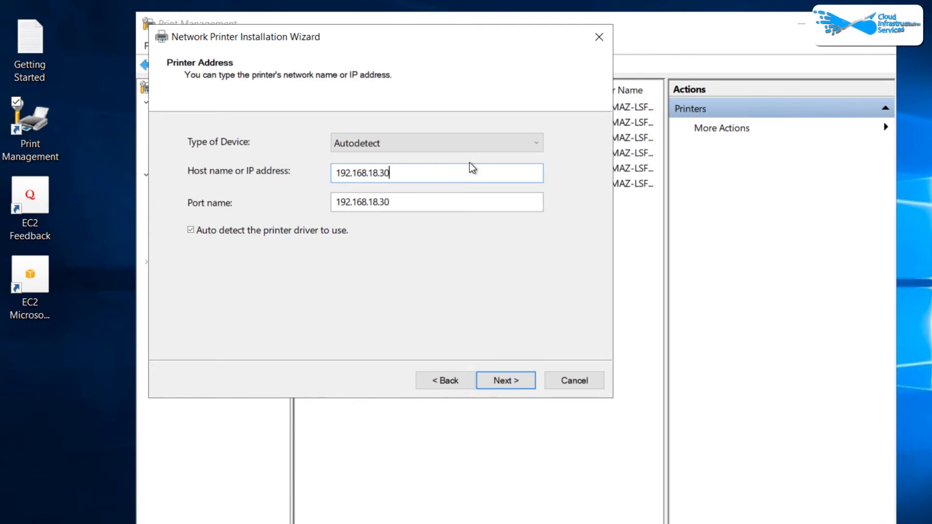
text(3911)
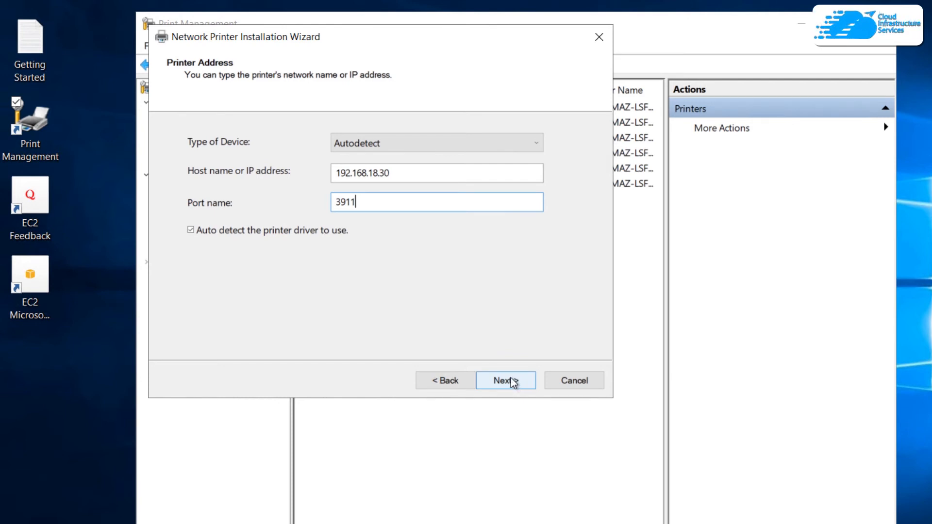
click(504, 380)
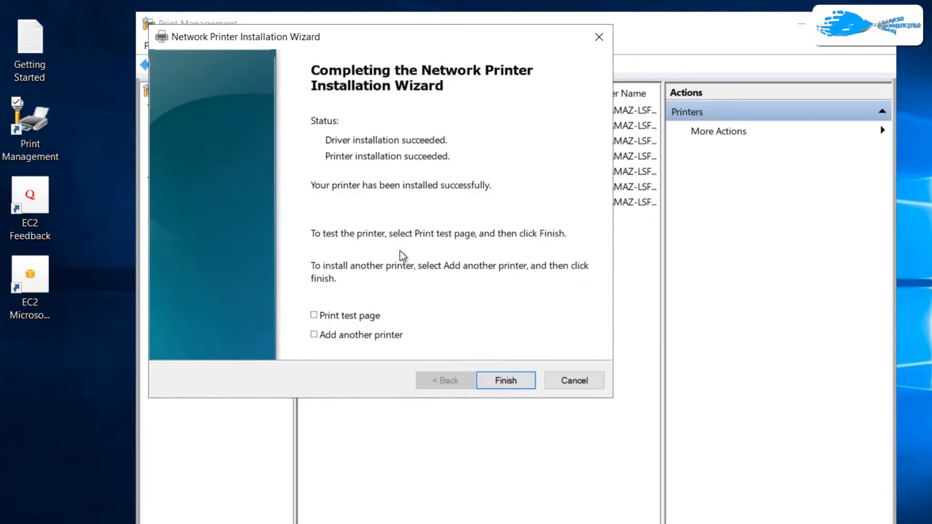
mouse_move(434, 293)
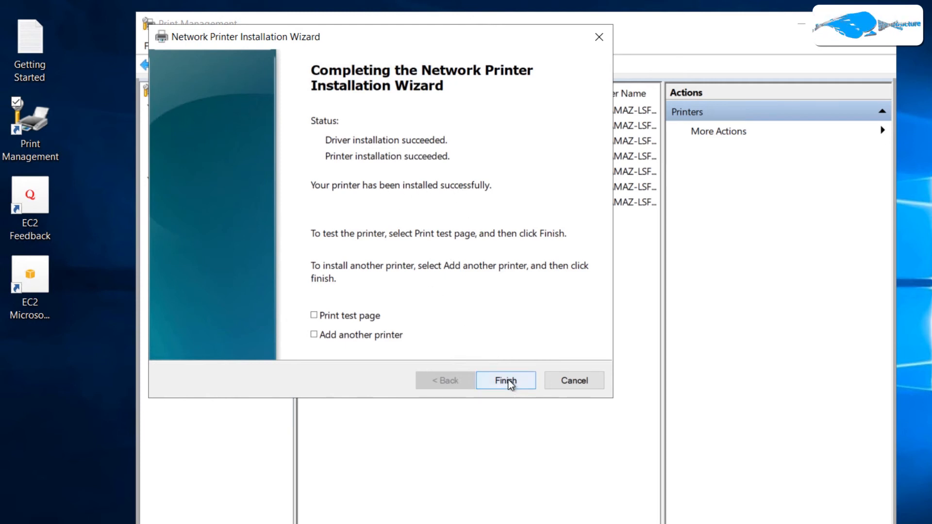
Finish the wizard so Hp Smart Tank 510 shows Ready in the printer list
click(505, 380)
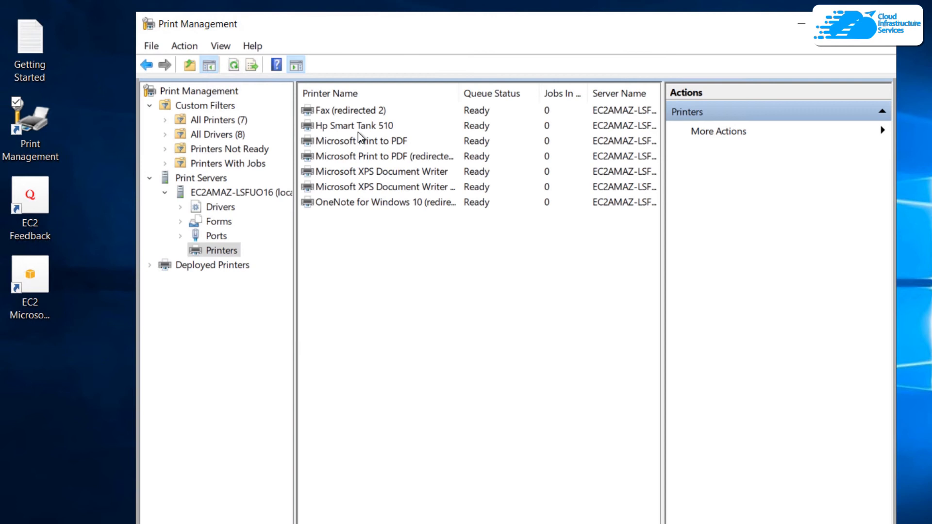
mouse_move(385, 168)
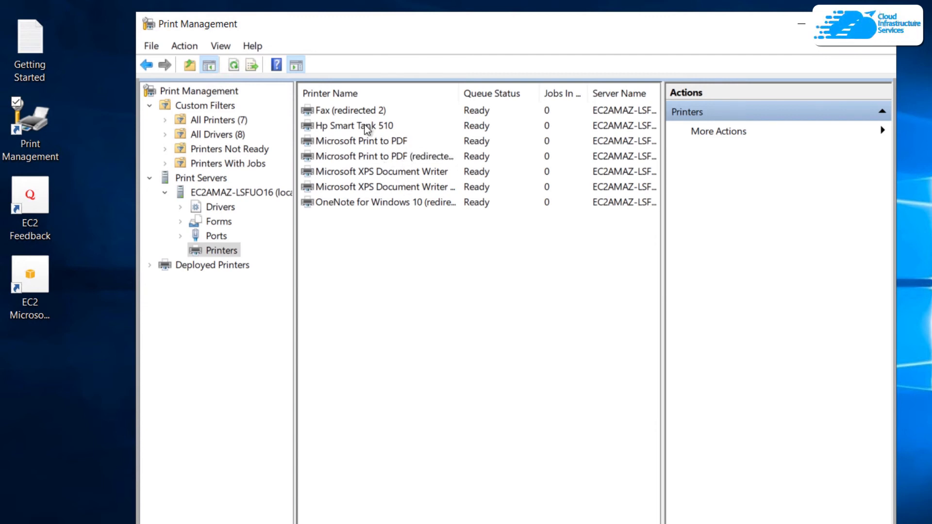
Choose Deploy with Group Policy for Hp Smart Tank 510, then review the cloud print server article
right_click(352, 125)
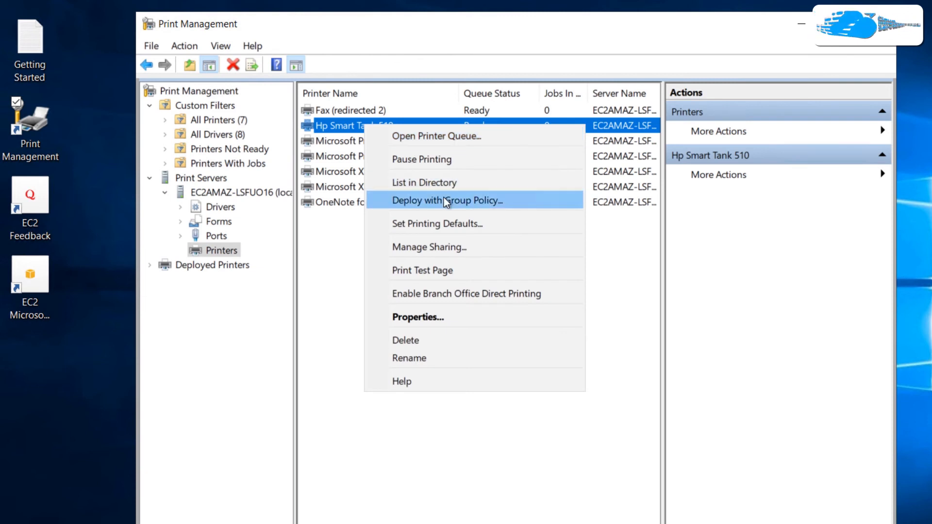
click(447, 200)
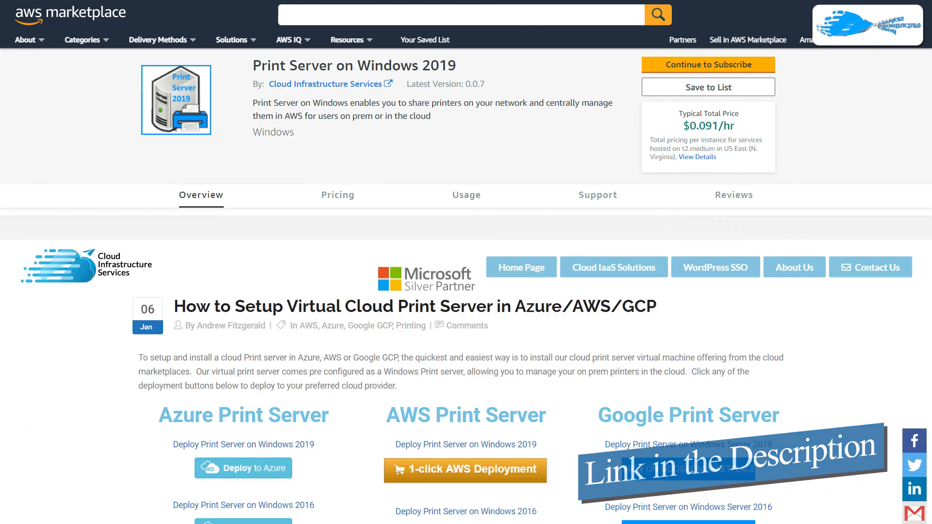
scroll(down, 3)
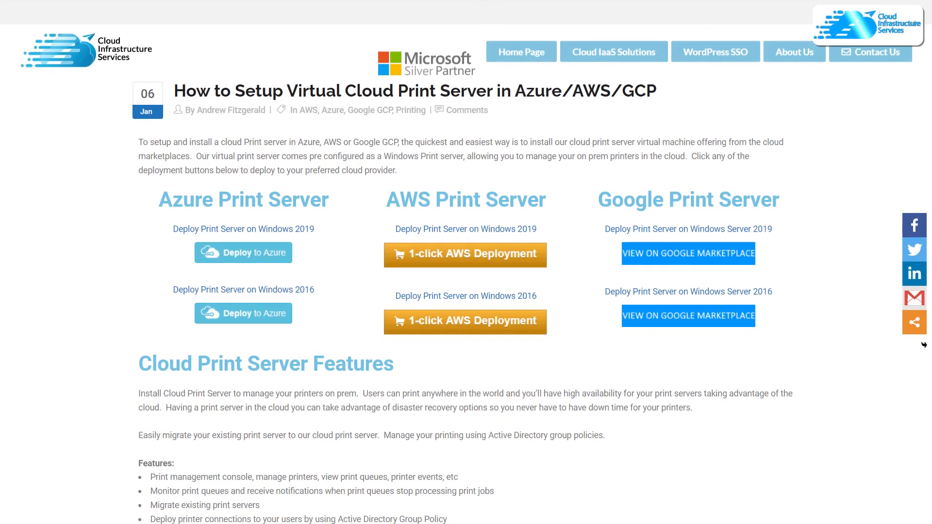